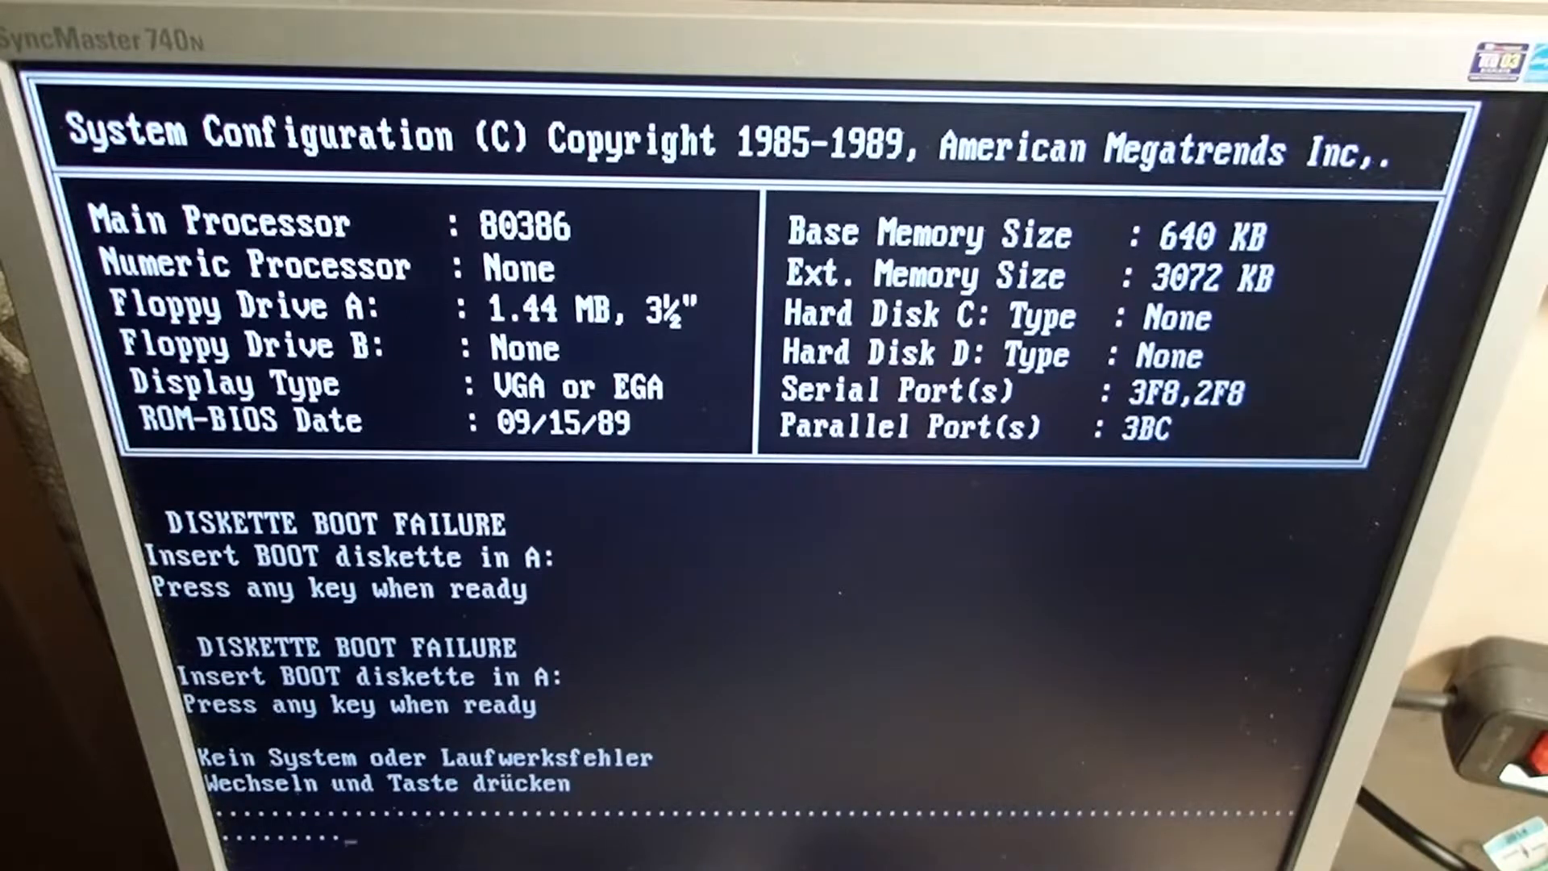
key(enter)
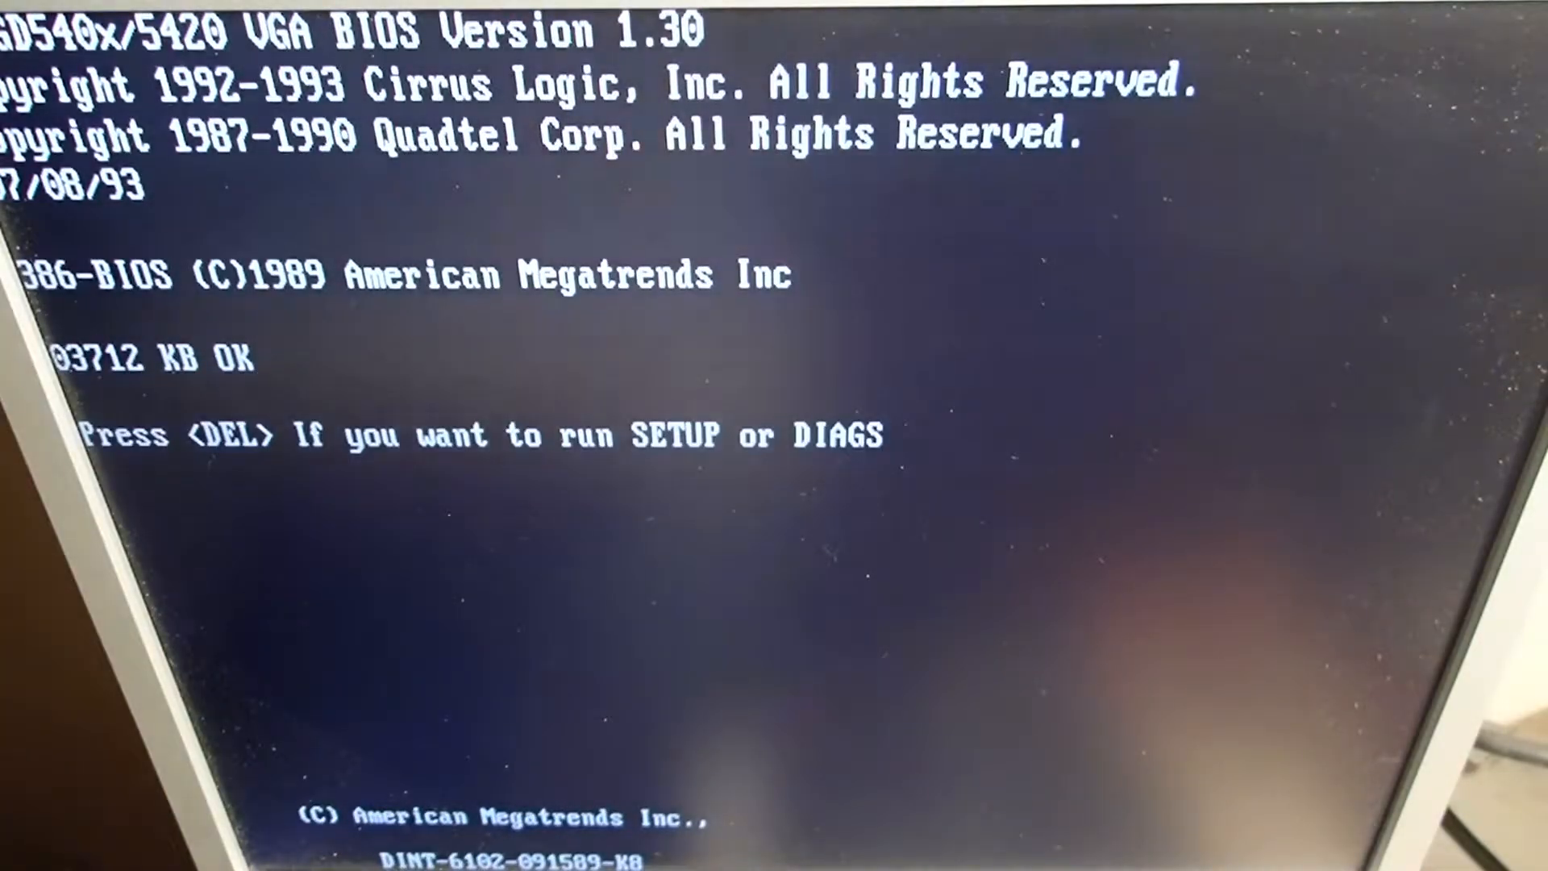
key(Delete)
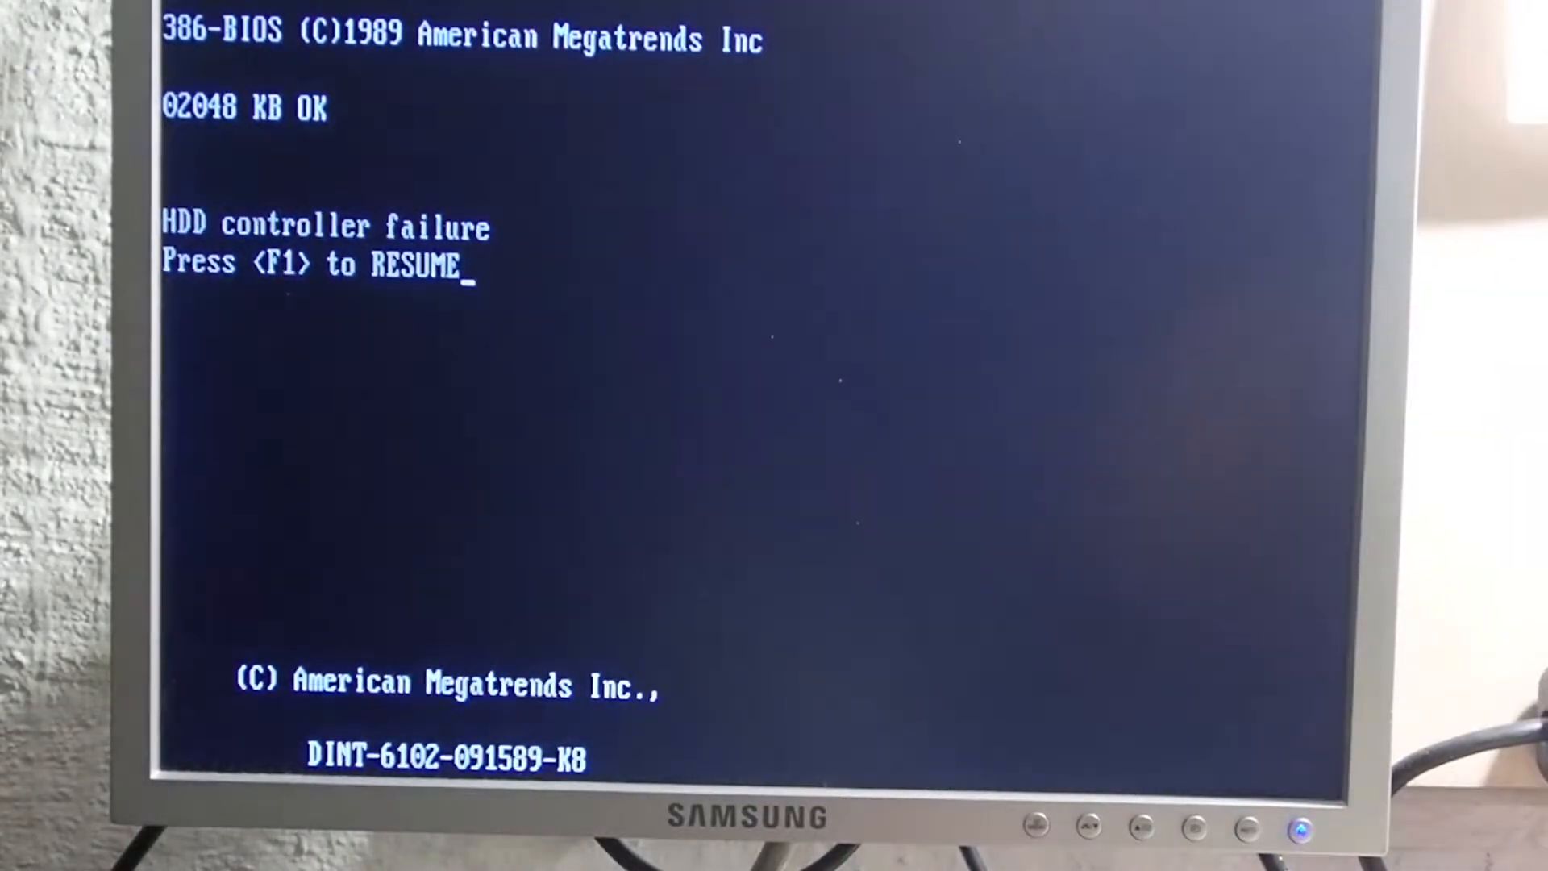
key(f1)
text(1)
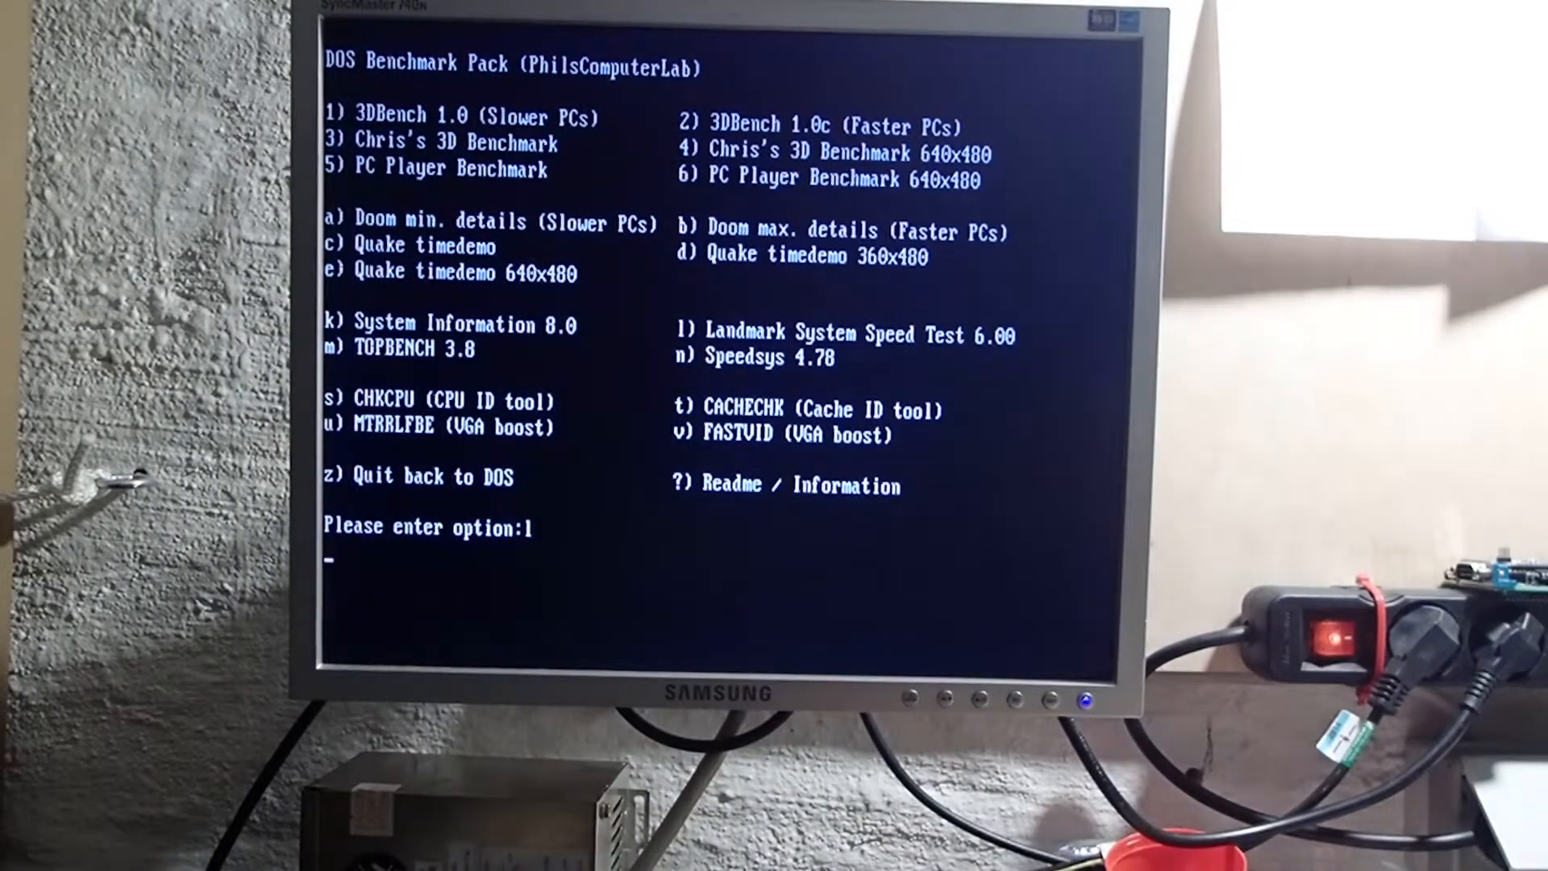
key(enter)
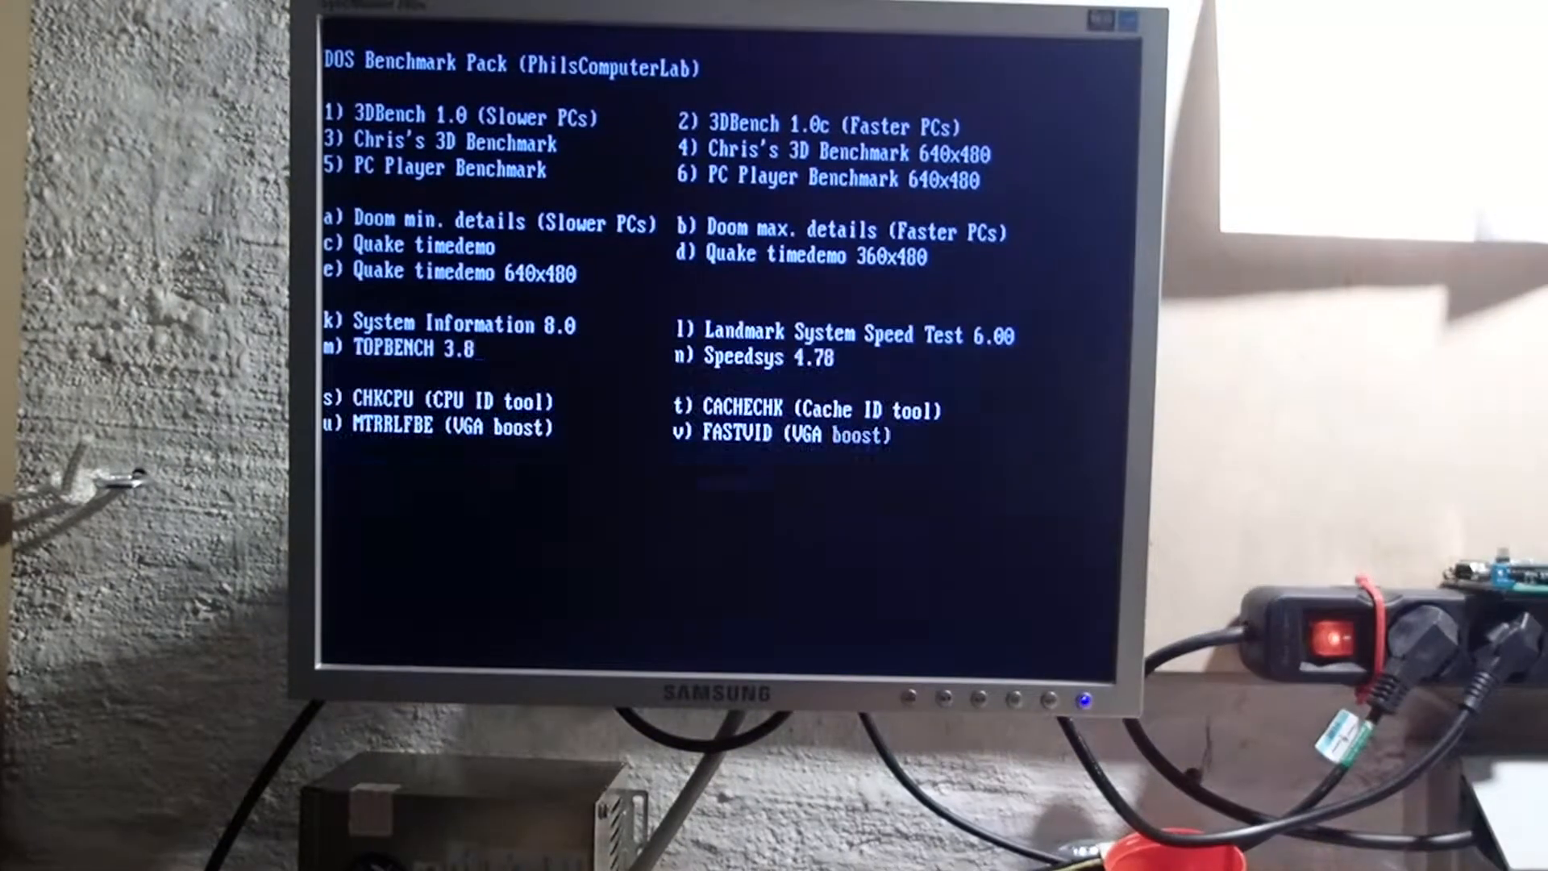
text(k)
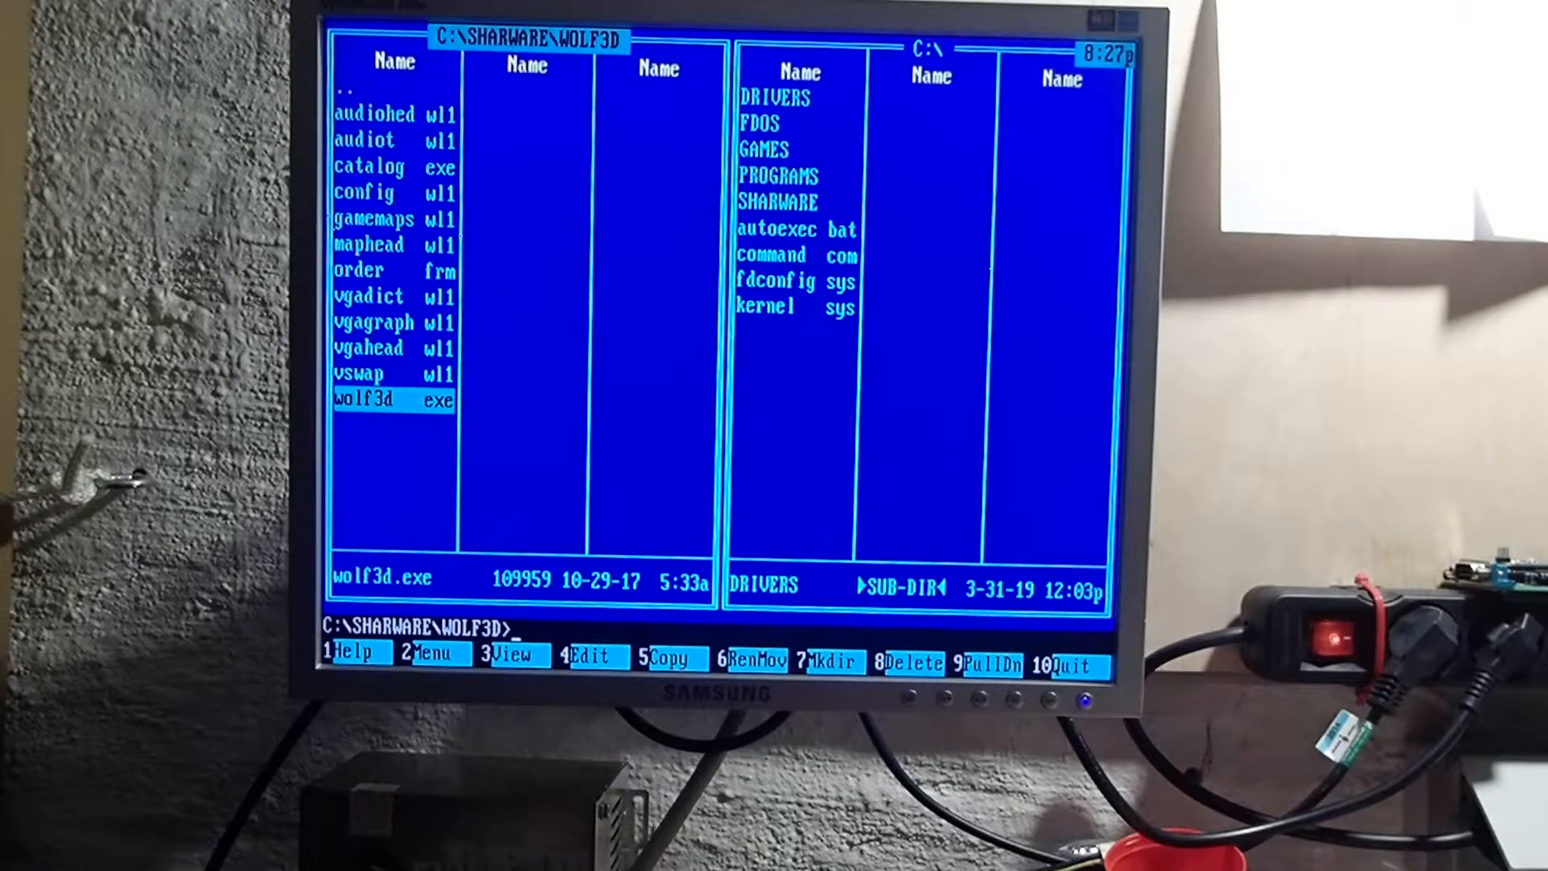
double_click(392, 401)
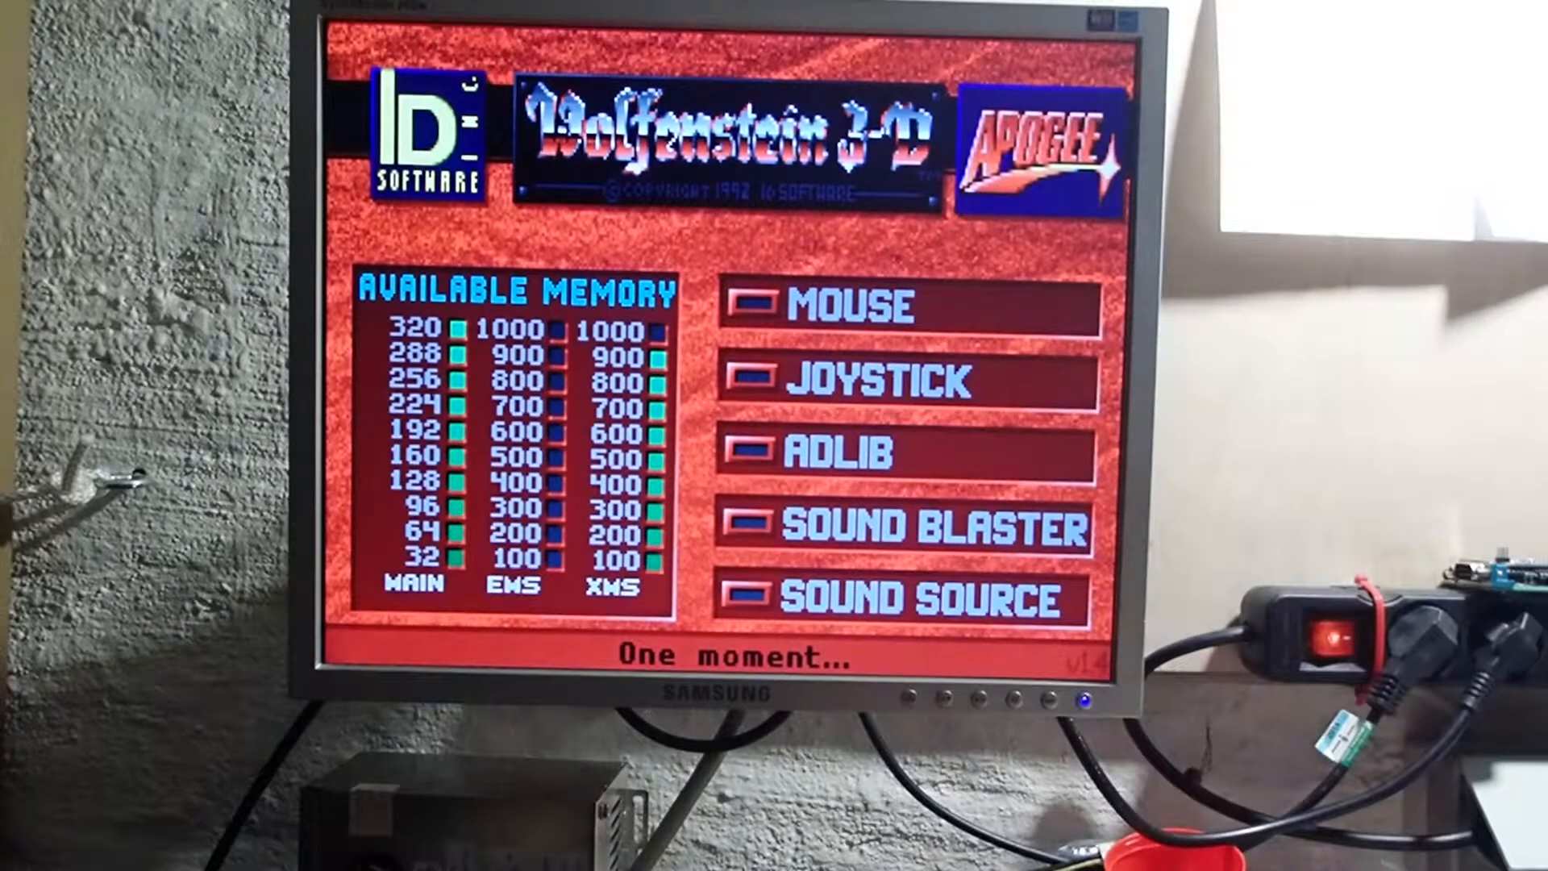